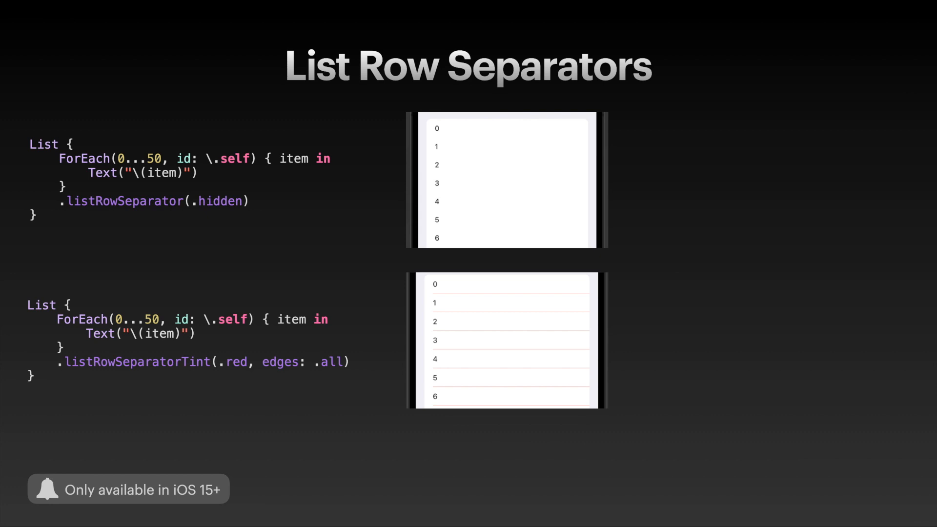
- Outline both separator modifiers in red, then advance to the Searchbar slide
left_click(153, 201)
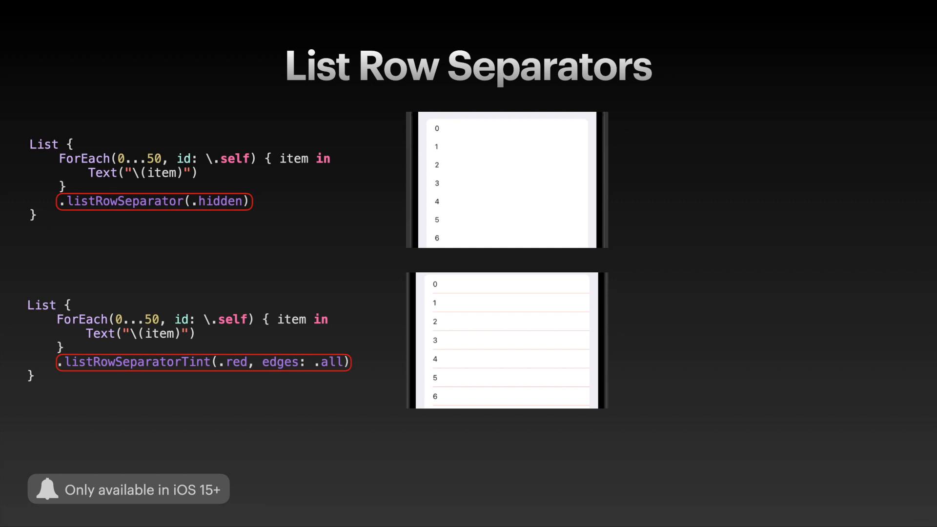
key("Right")
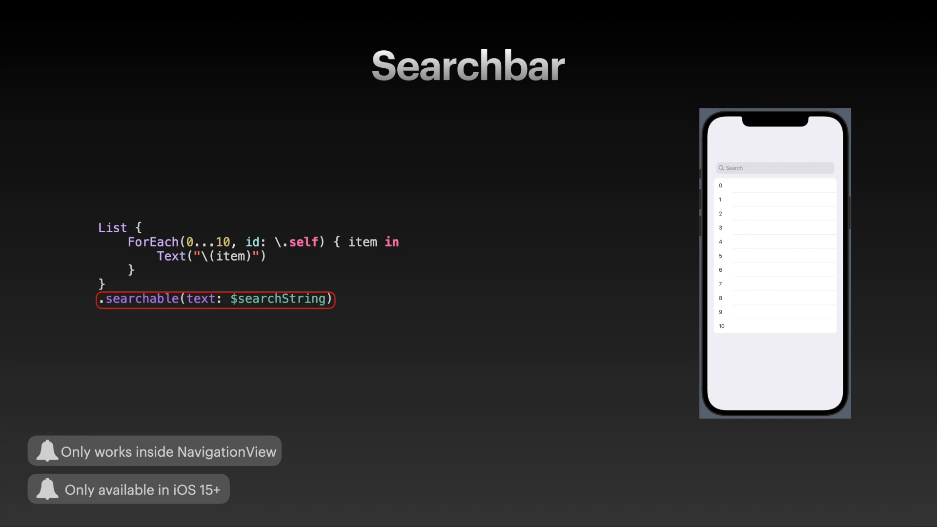
- Advance from the Searchbar slide to the EditButton / Edit Mode slide
key("right")
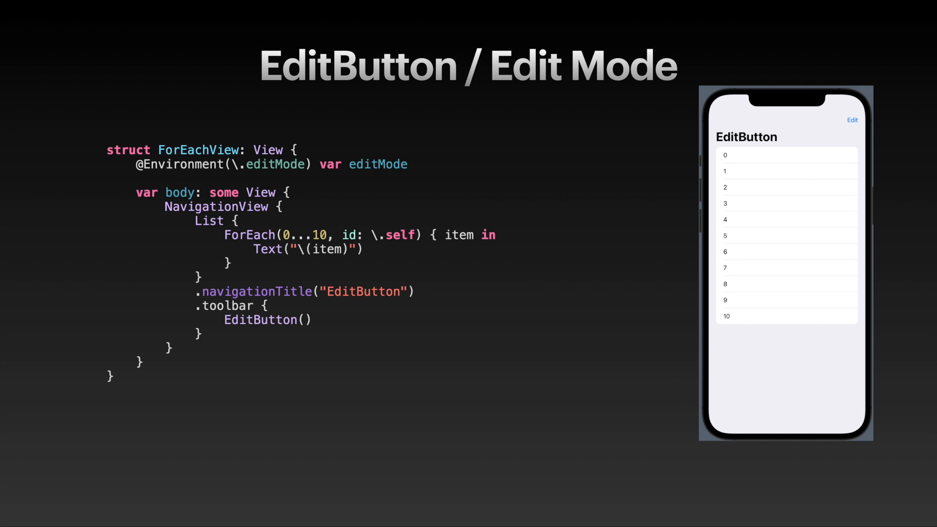
- Step the EditButton / Edit Mode build forward to reach the Select Rows slide
left_click(253, 321)
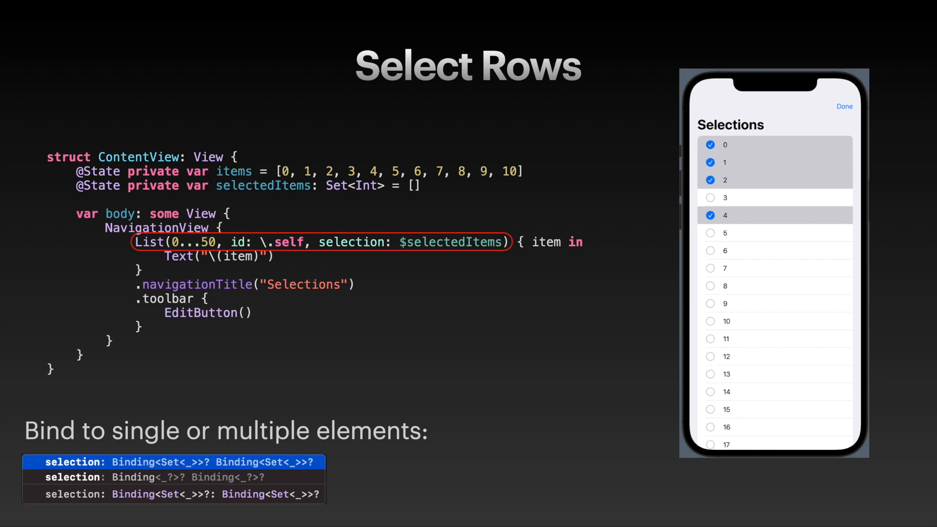
- Advance from Select Rows to the Swipe Actions slide
key("right")
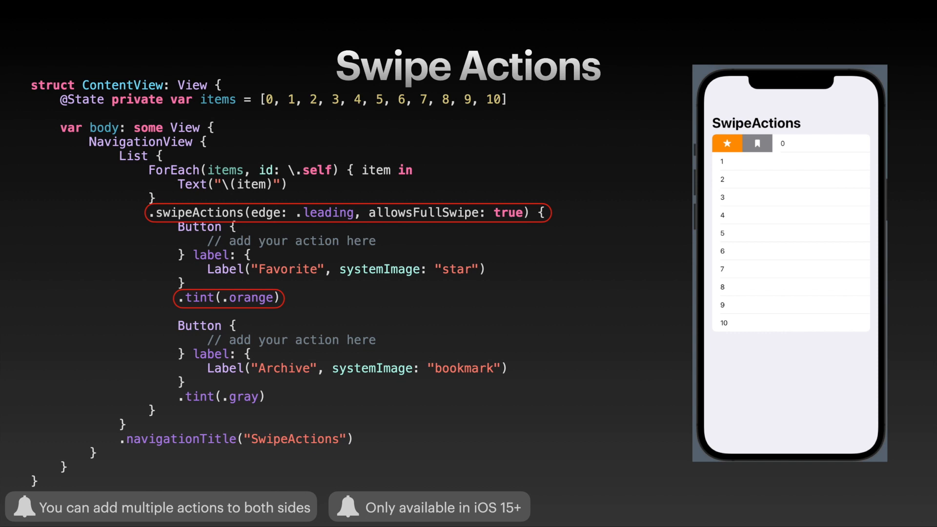
- Circle the .tint(.gray) line on the Swipe Actions slide
left_click(220, 396)
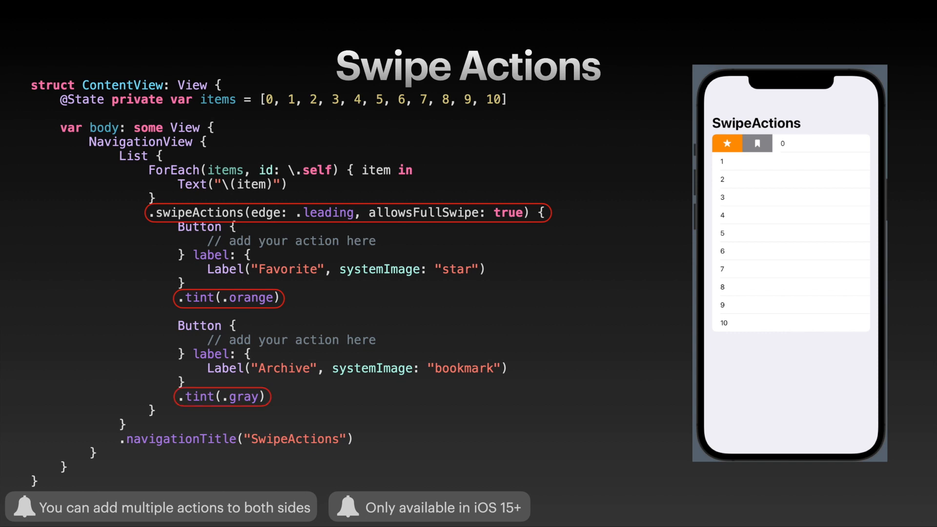